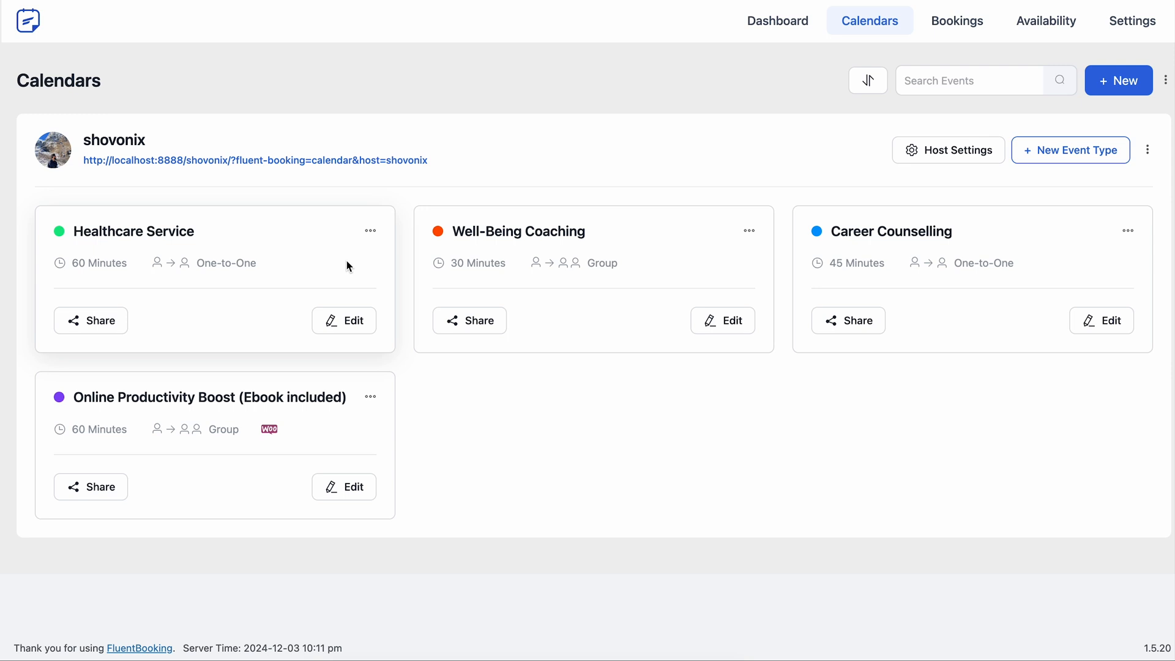
pyautogui.moveTo(897, 286)
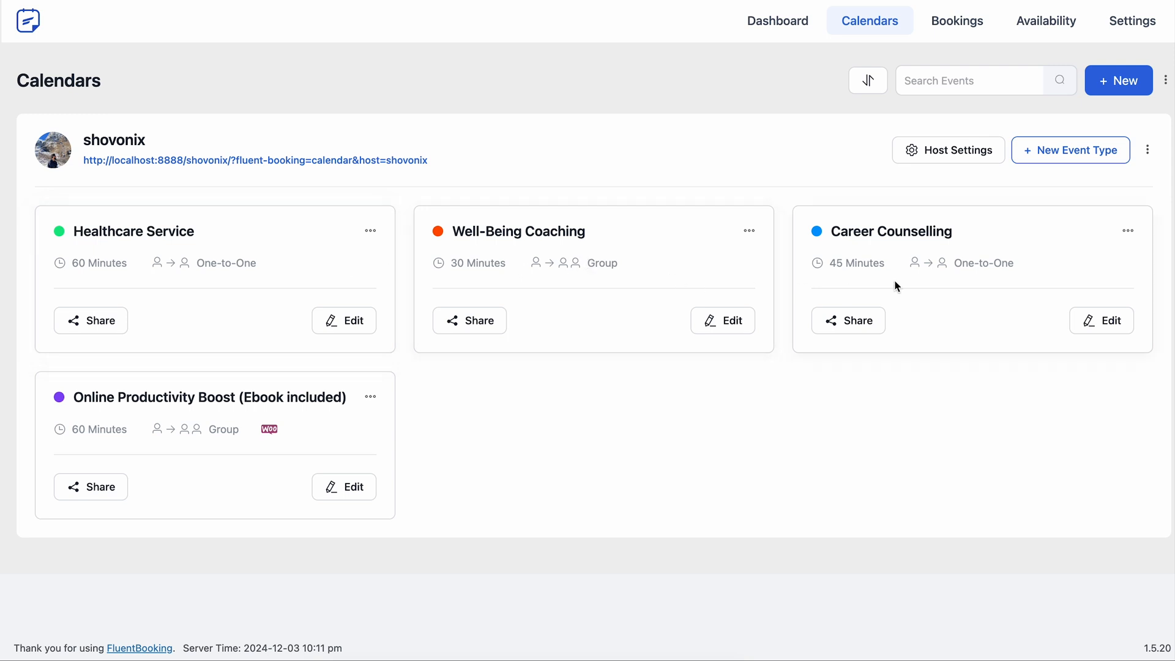
pyautogui.moveTo(460, 286)
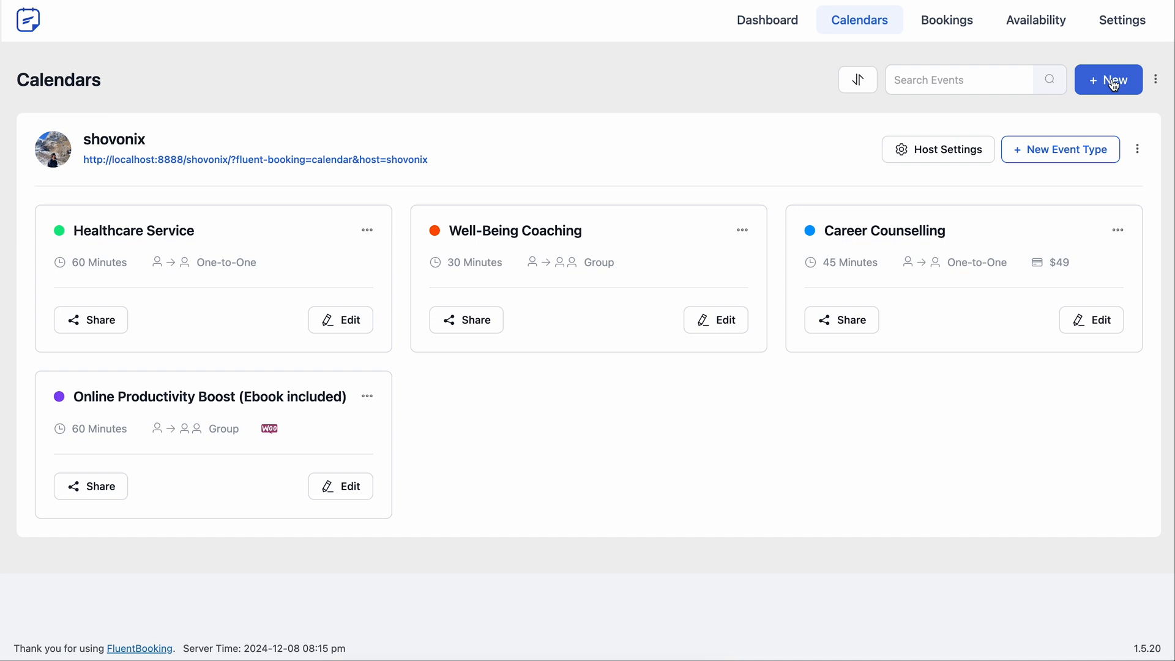
pyautogui.moveTo(1112, 85)
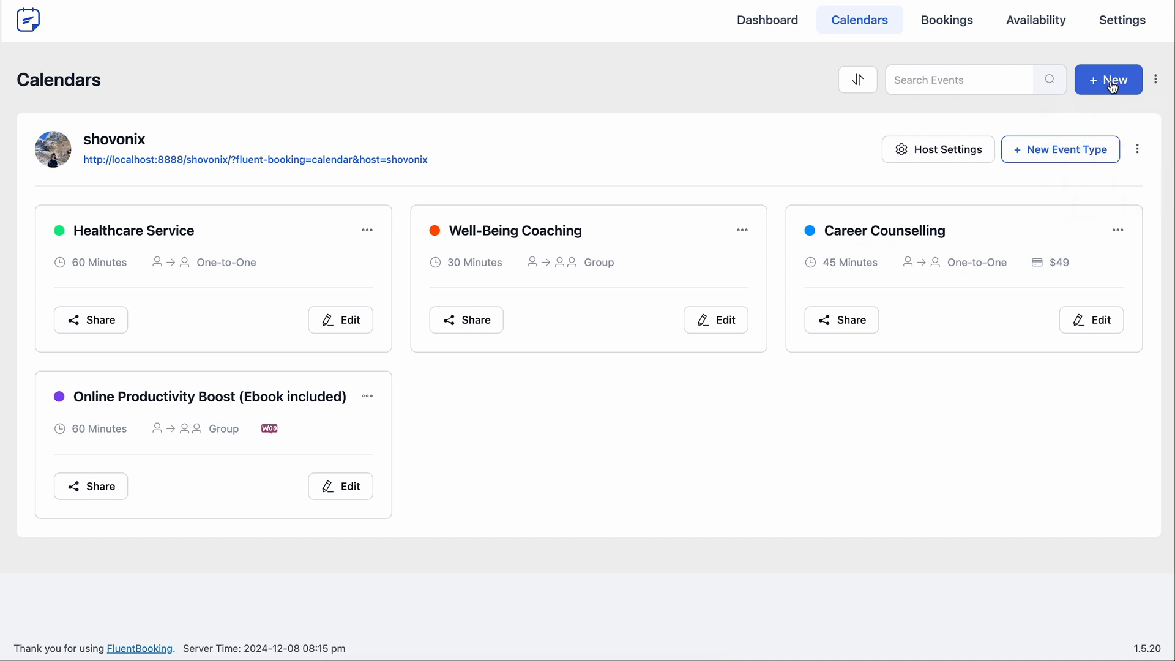
pyautogui.moveTo(1008, 317)
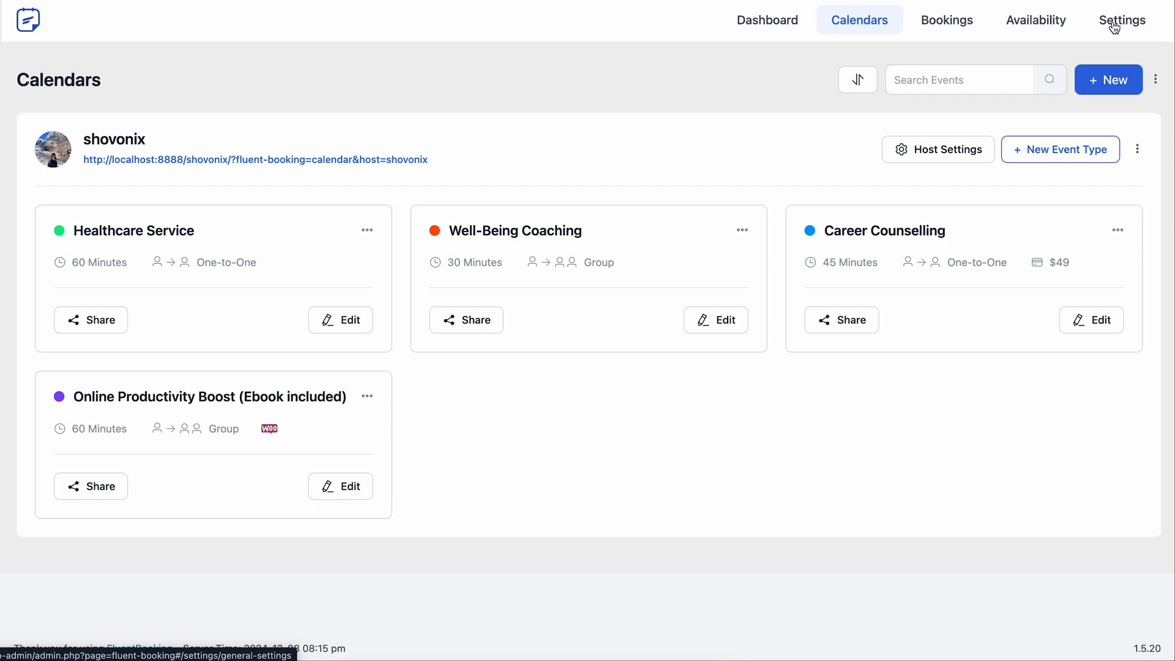
# - Open the global Stripe settings to confirm Stripe is enabled and connected in test mode
pyautogui.click(1121, 20)
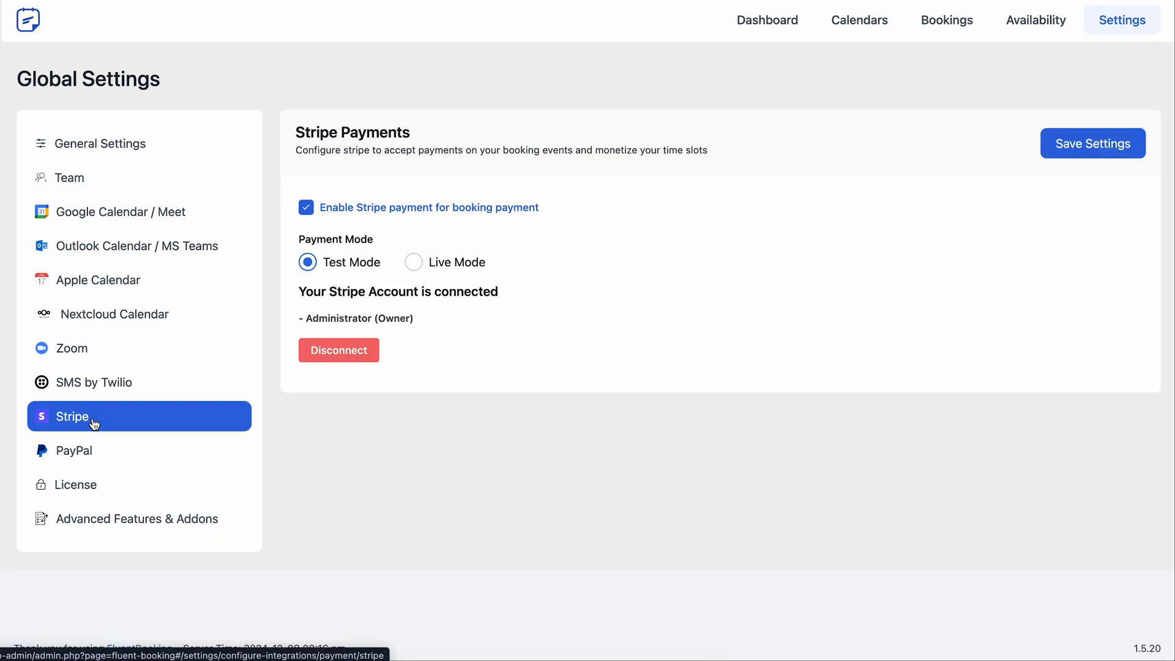
pyautogui.click(859, 21)
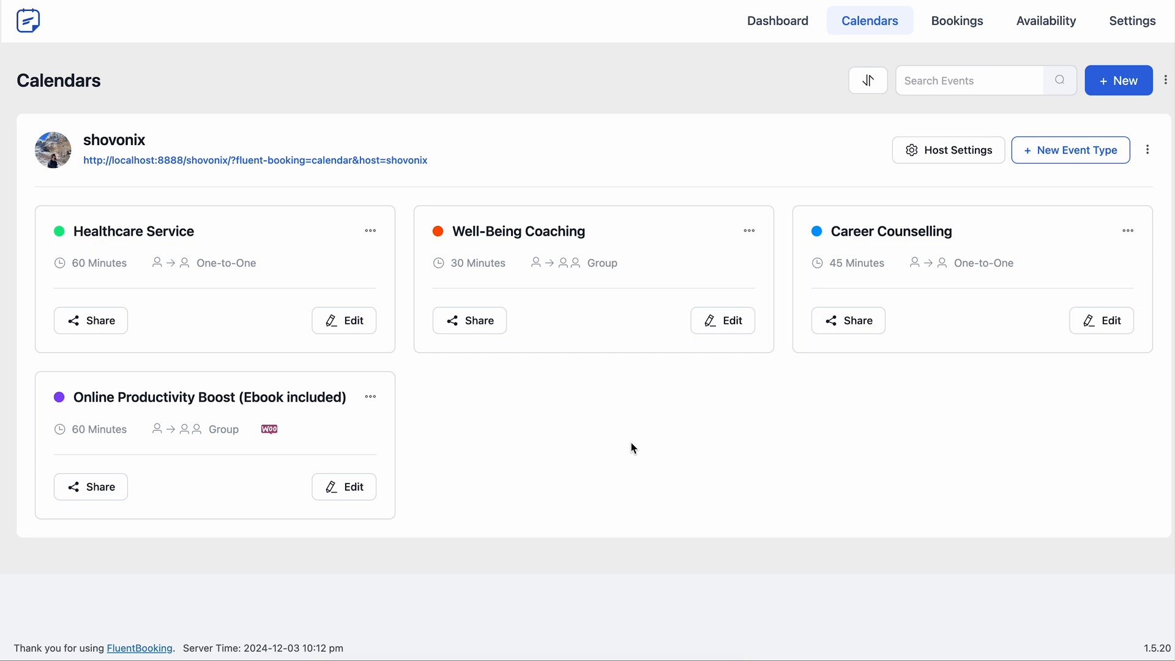
pyautogui.moveTo(1079, 332)
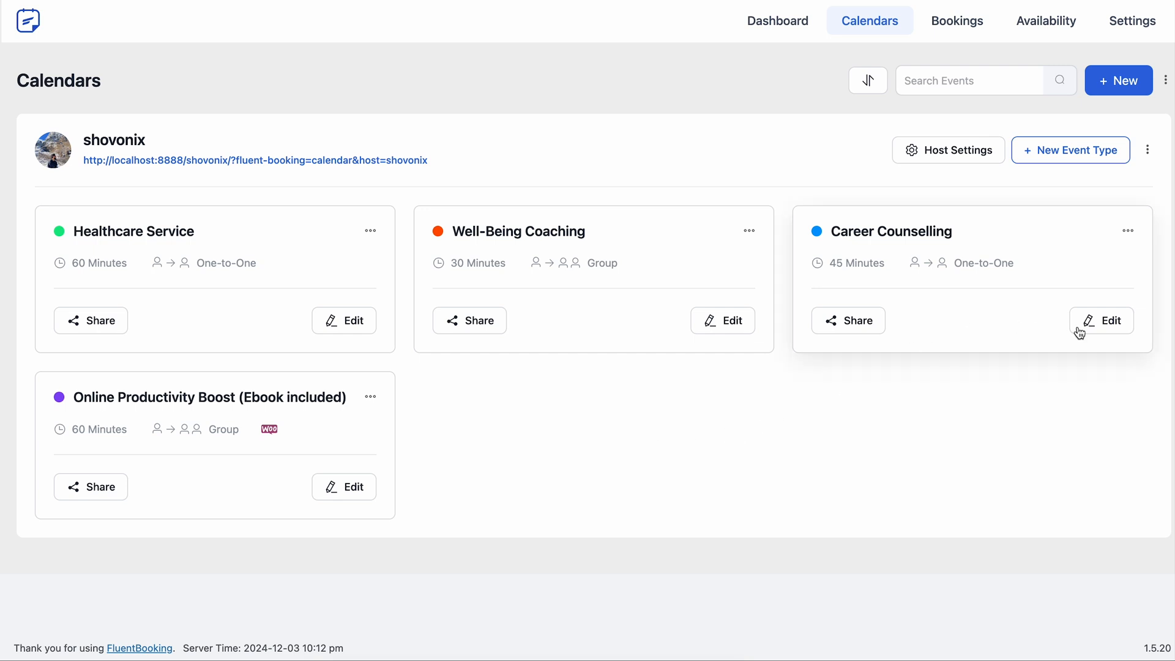
# - Let Career Counselling attendees choose 15/45/60/240 minutes, default 45, and save
pyautogui.click(1100, 321)
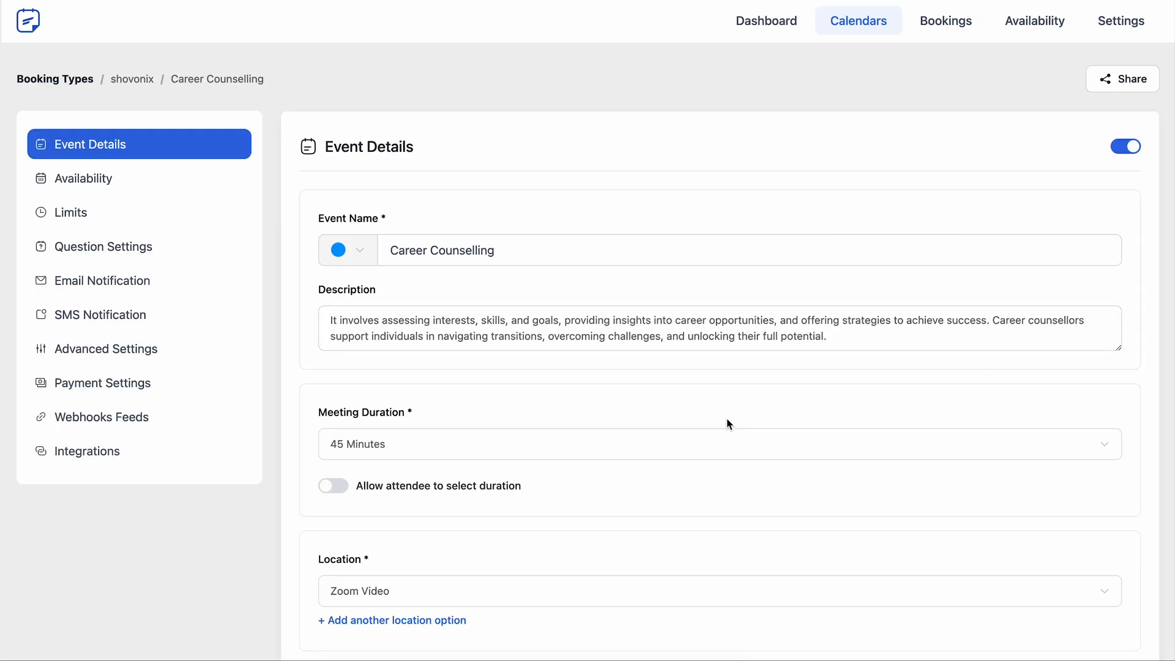
pyautogui.scroll(-3)
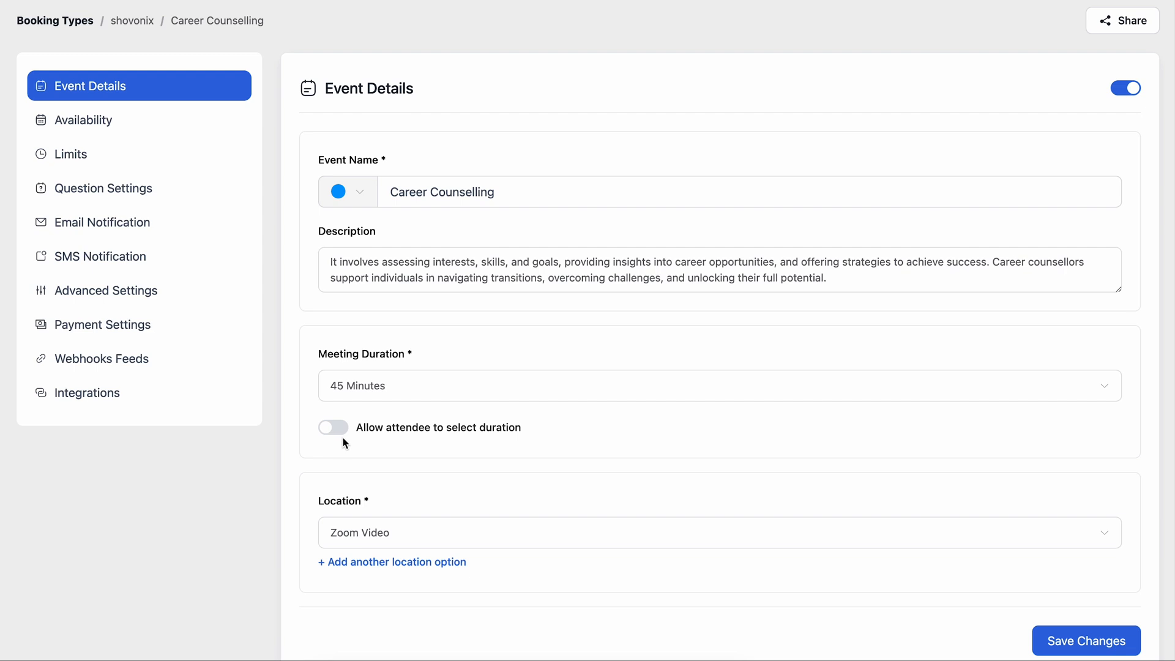
pyautogui.moveTo(502, 440)
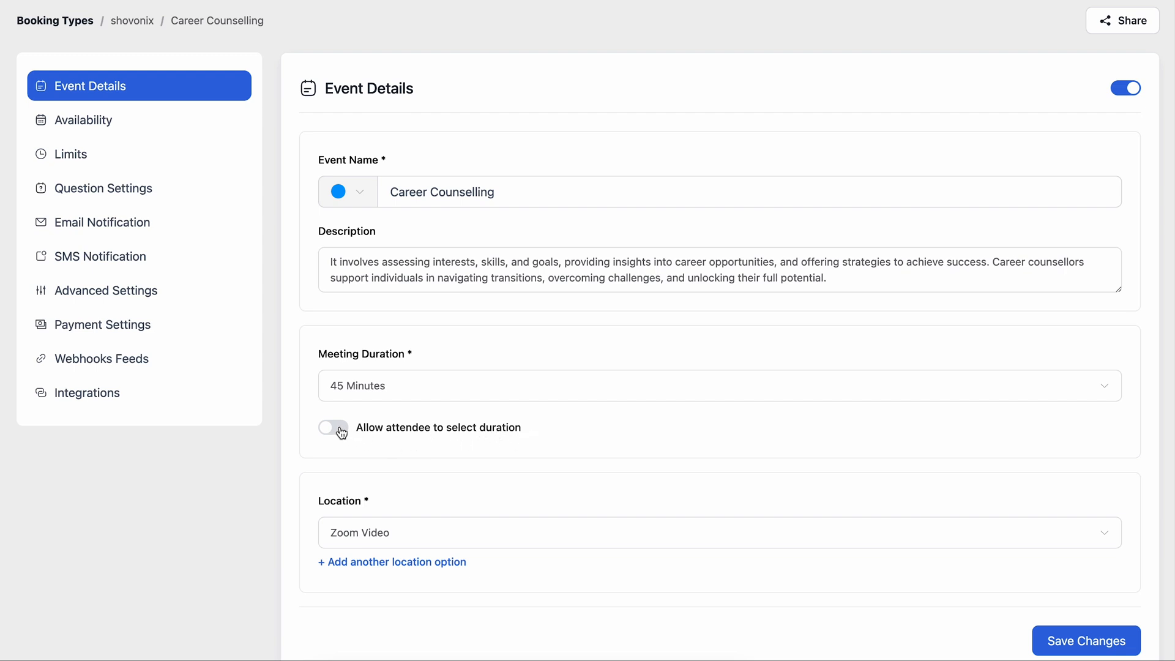
pyautogui.click(332, 427)
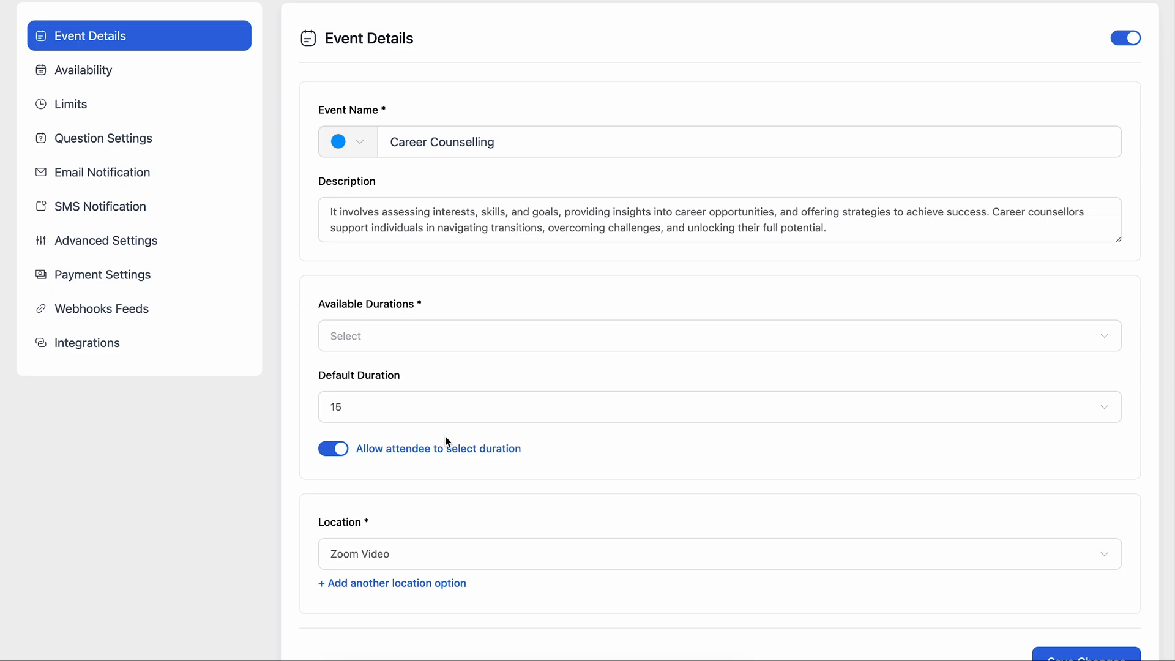
pyautogui.click(718, 335)
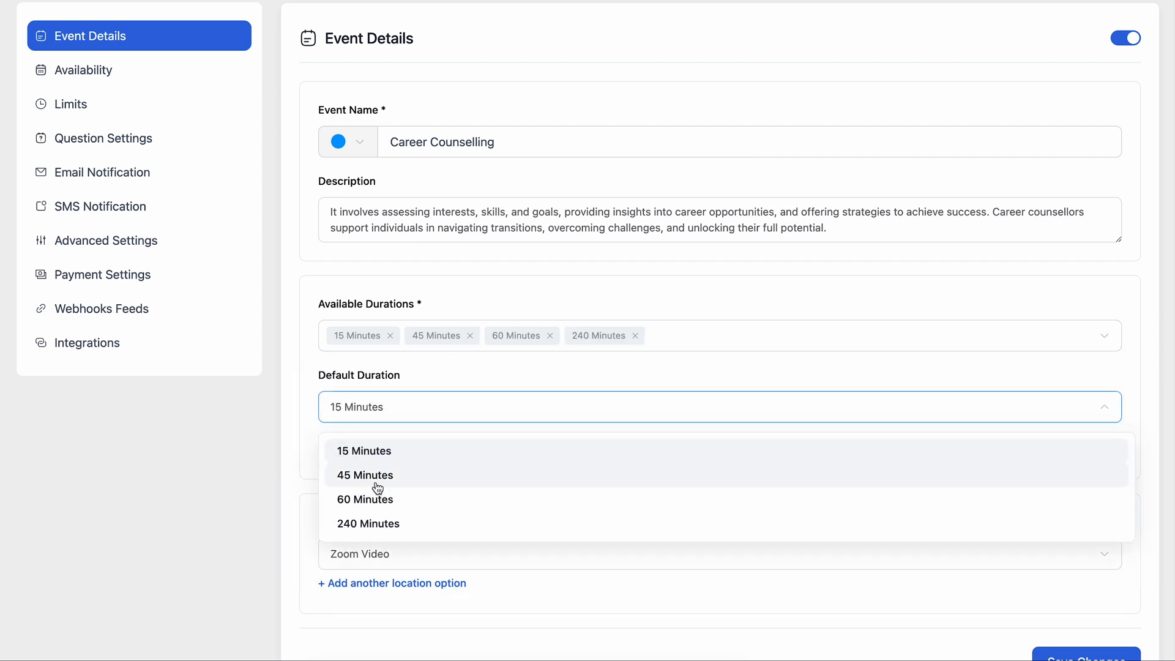
pyautogui.click(365, 474)
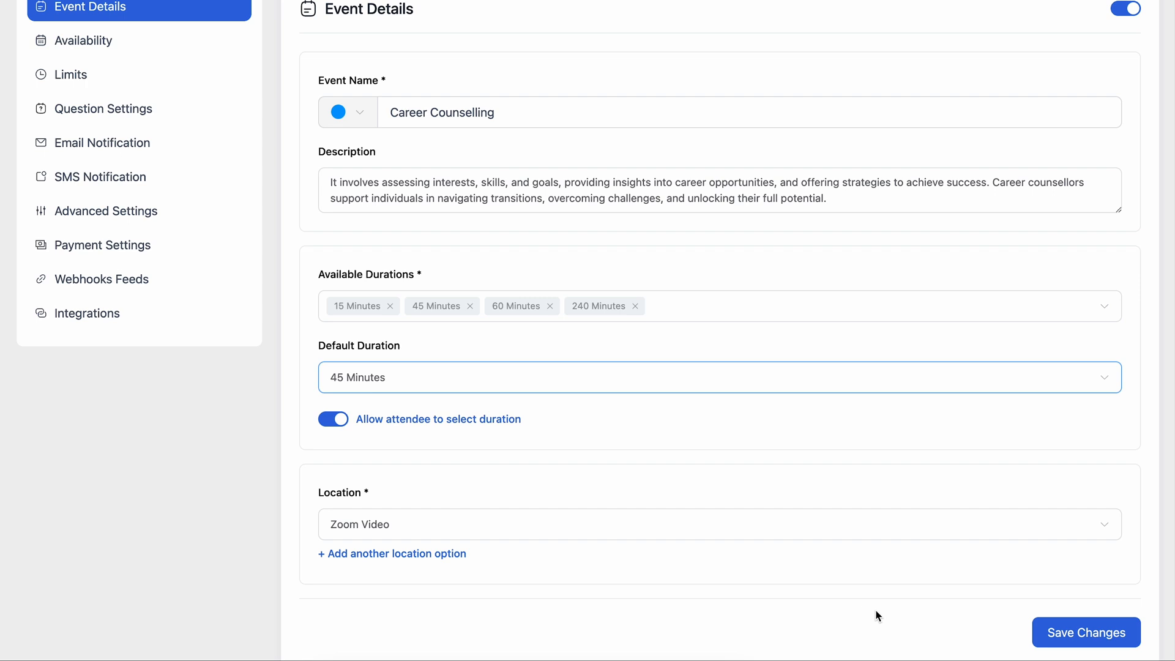
pyautogui.click(1085, 631)
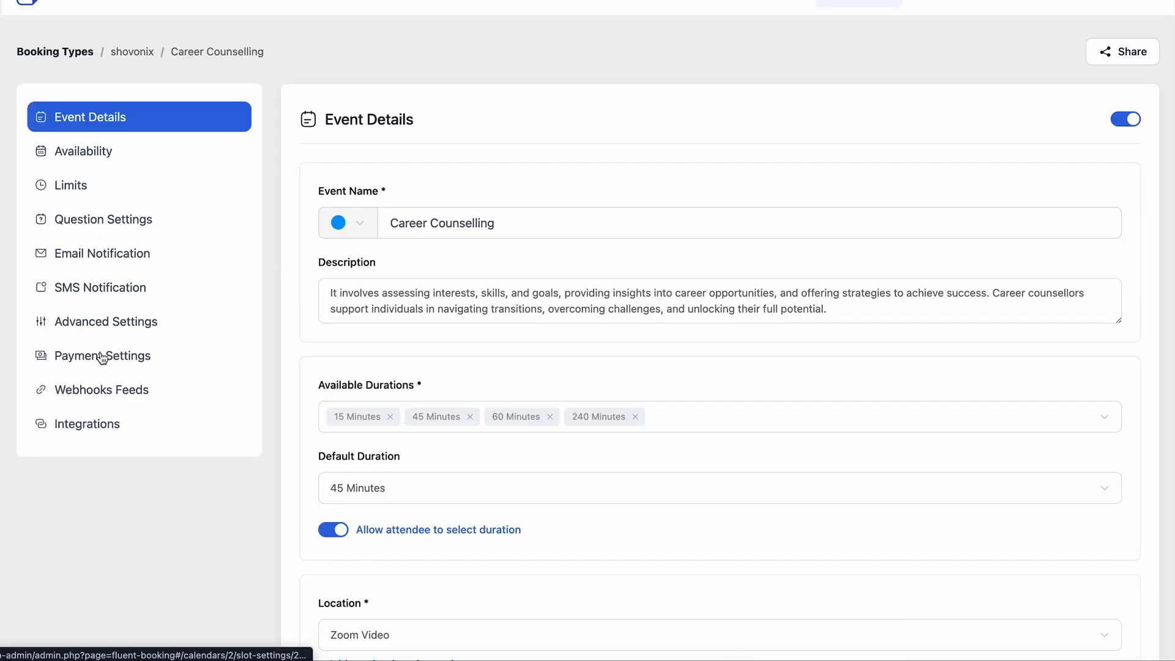
# - Mark Career Counselling as a paid event with Stripe and PayPal payment methods enabled
pyautogui.click(102, 355)
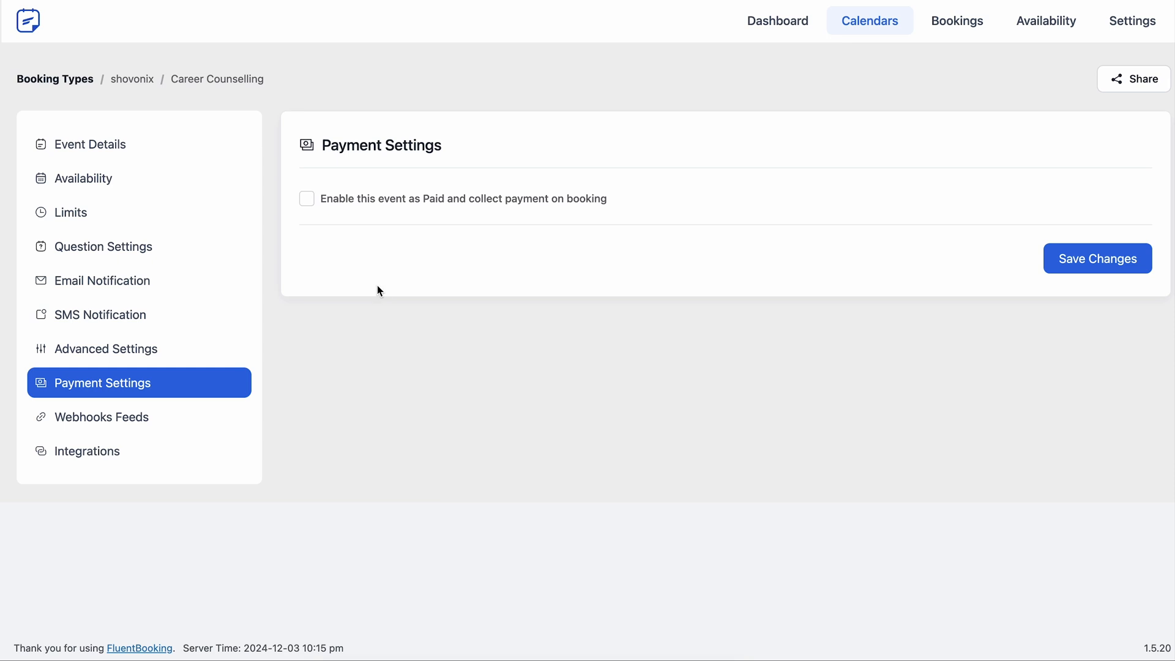
pyautogui.click(307, 197)
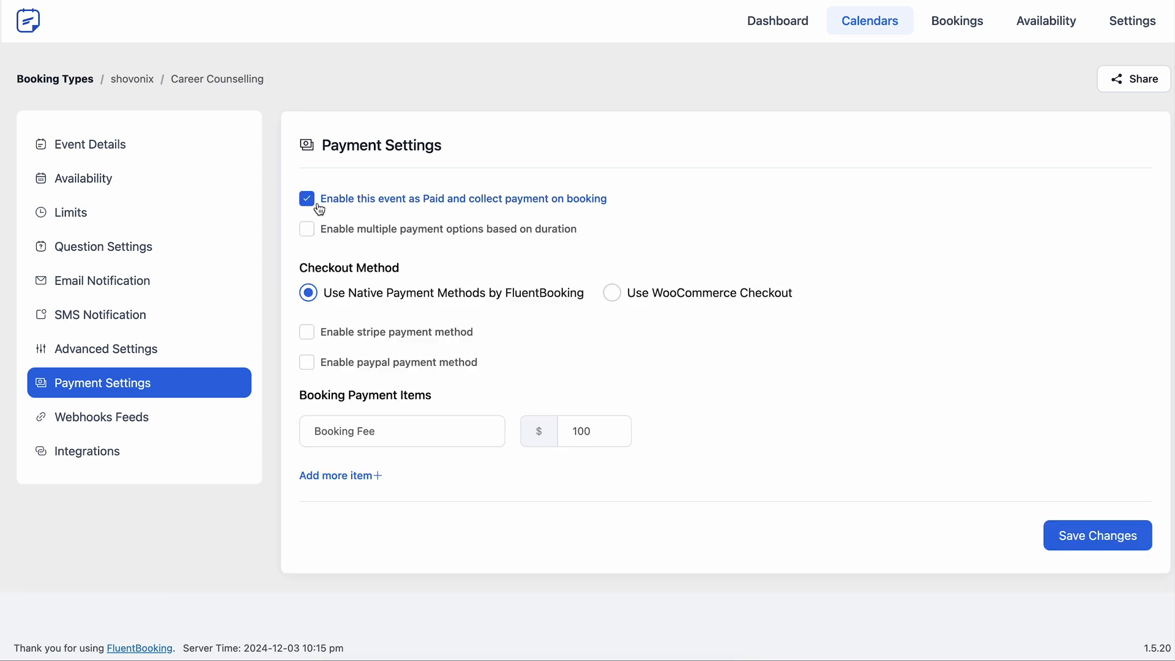
pyautogui.moveTo(451, 306)
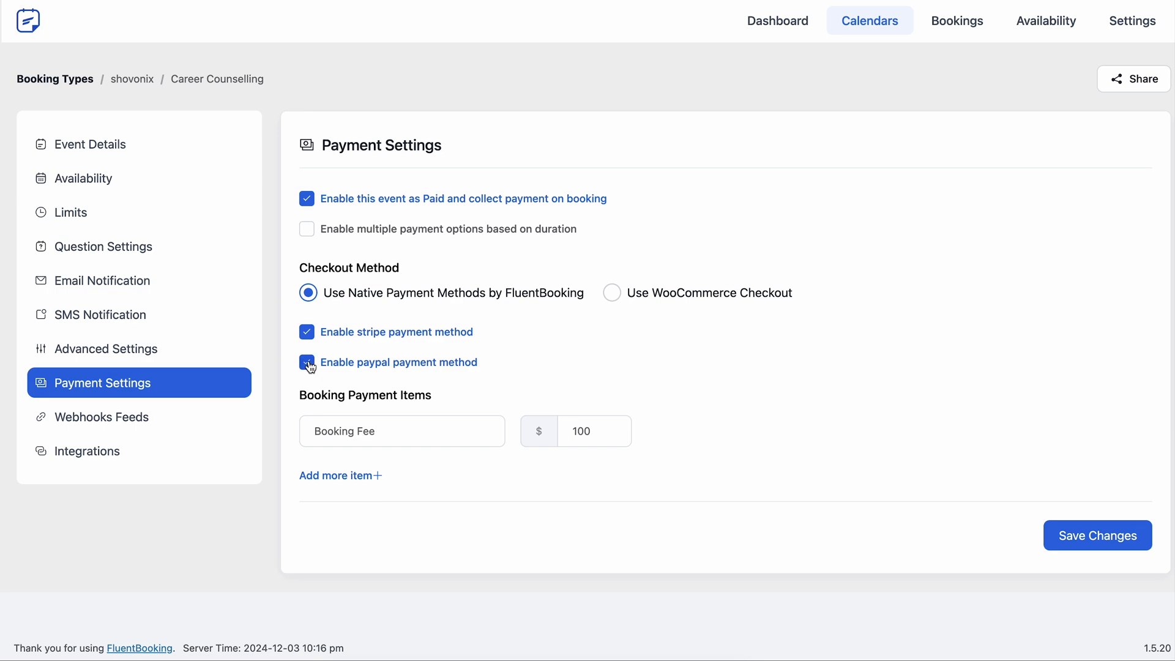
pyautogui.click(307, 362)
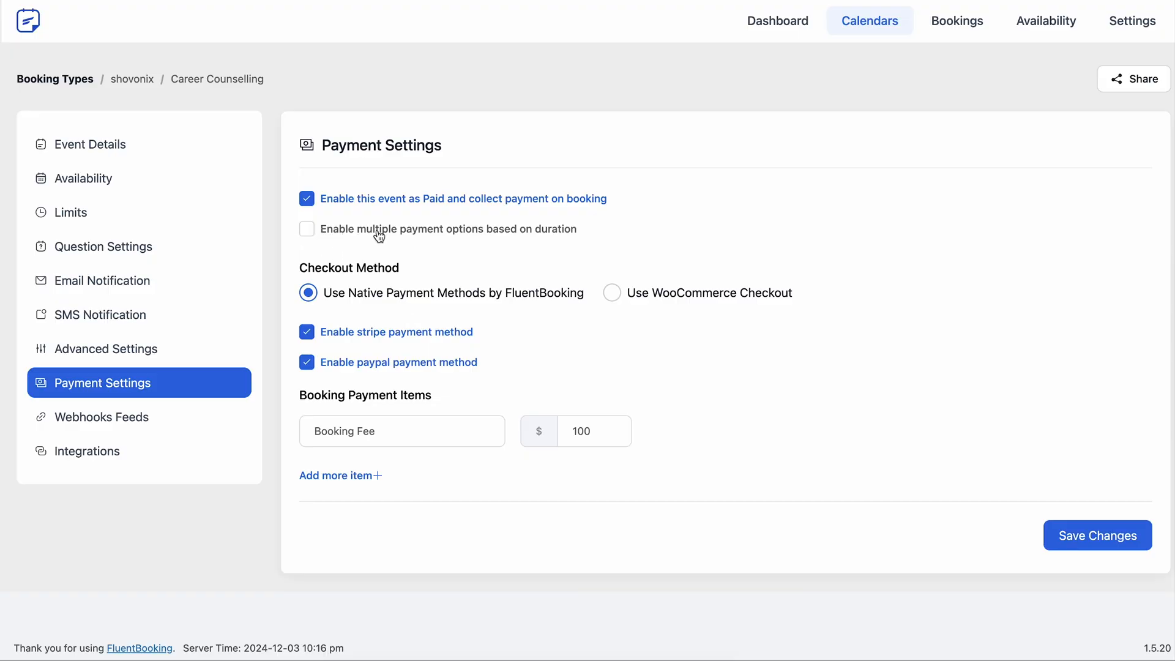
# - Set per-duration fees of 49.99, 59.99 and 99.99 for 45, 60 and 240 minutes, and save
pyautogui.click(306, 228)
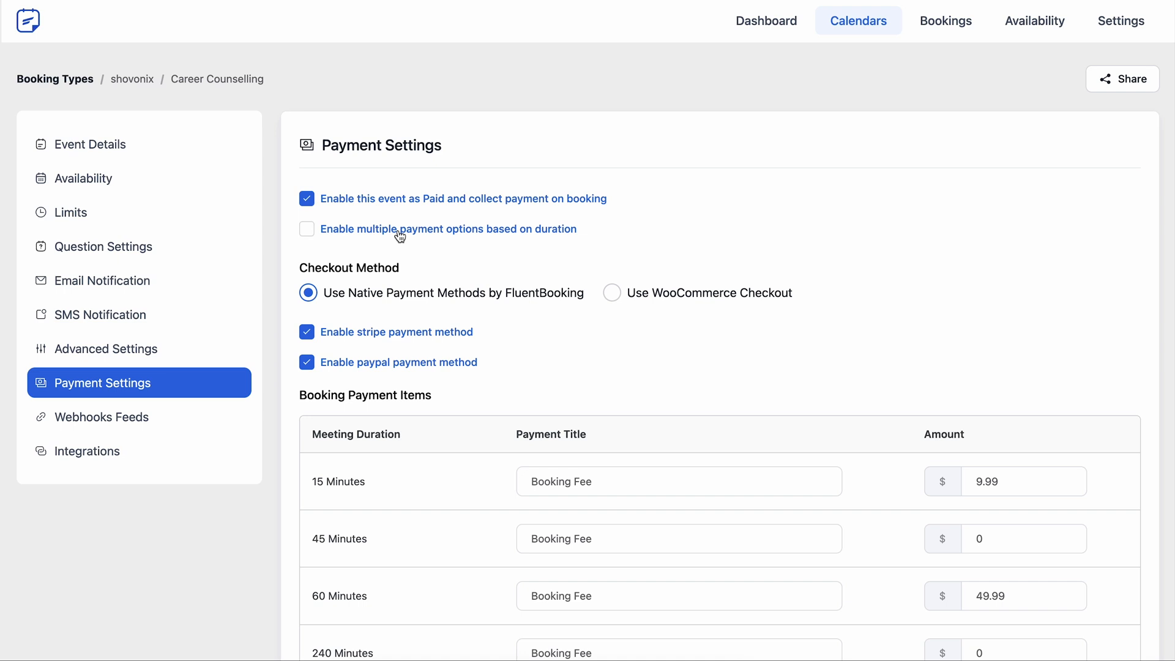
pyautogui.click(306, 228)
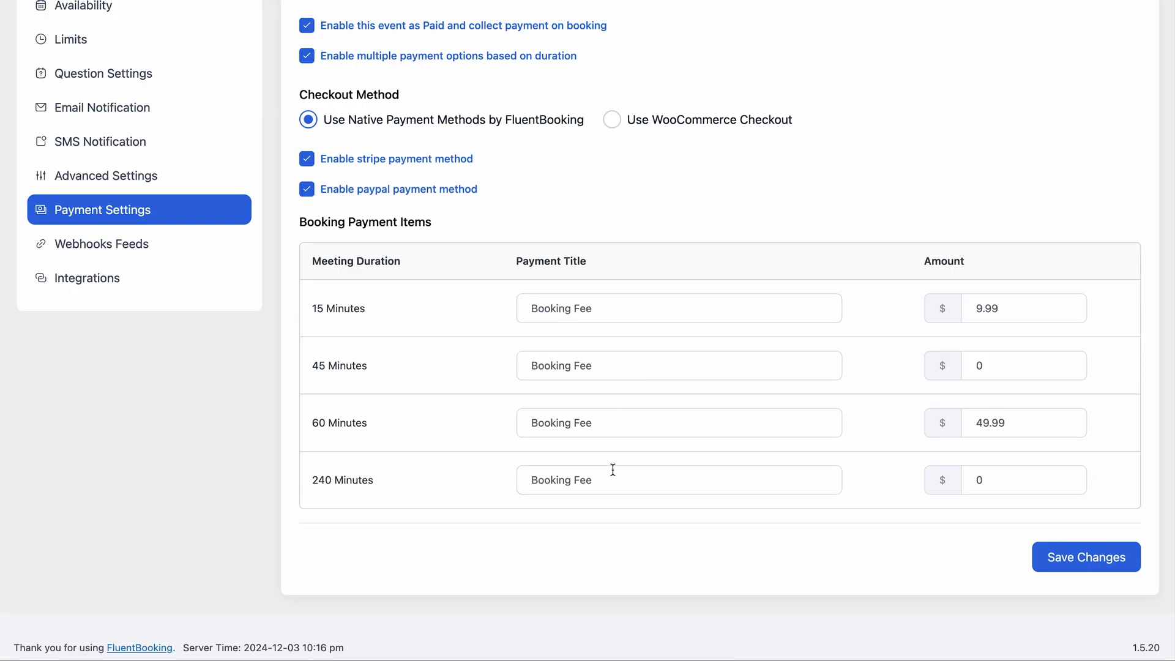
pyautogui.click(1019, 421)
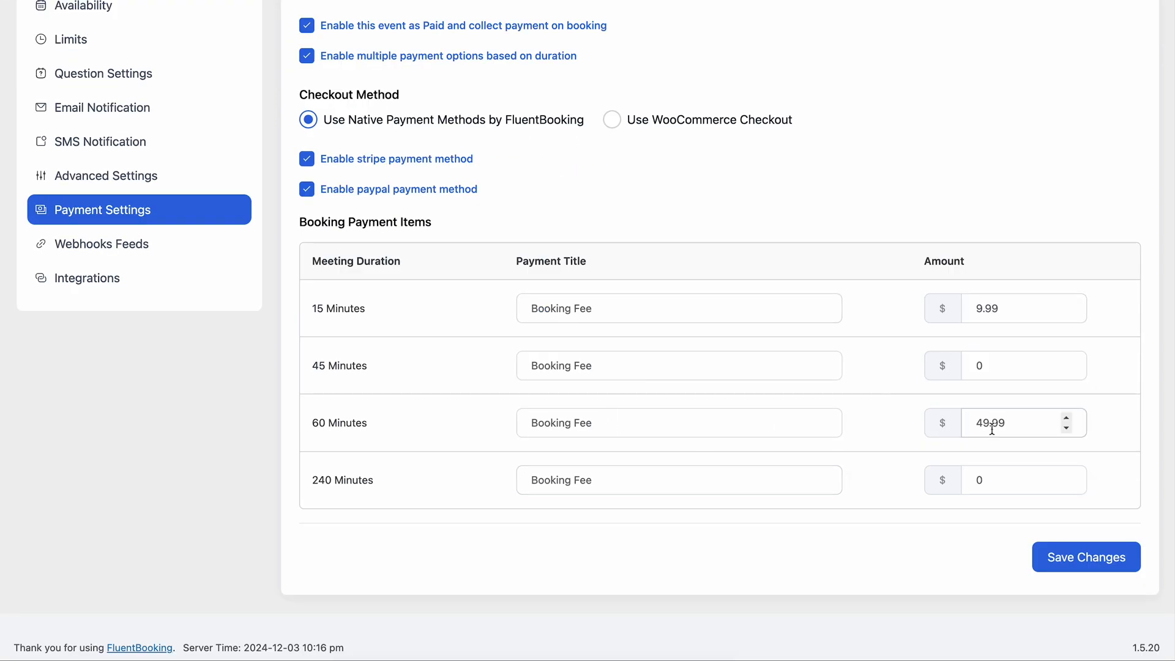
pyautogui.moveTo(989, 353)
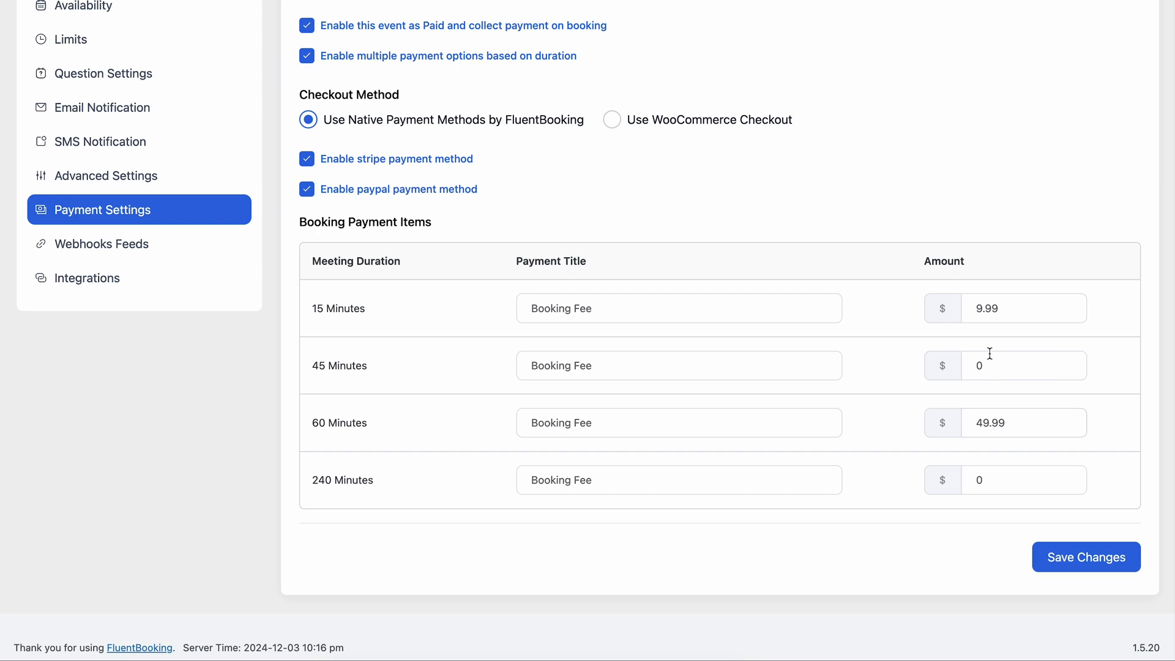
pyautogui.write('49.')
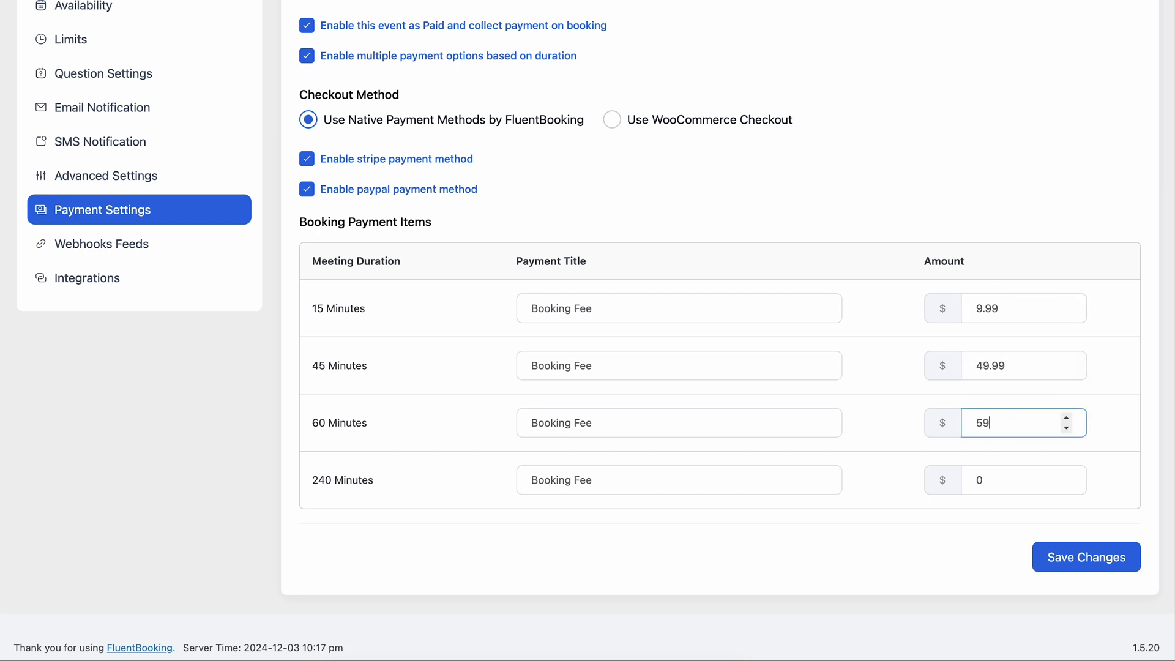
pyautogui.write('99')
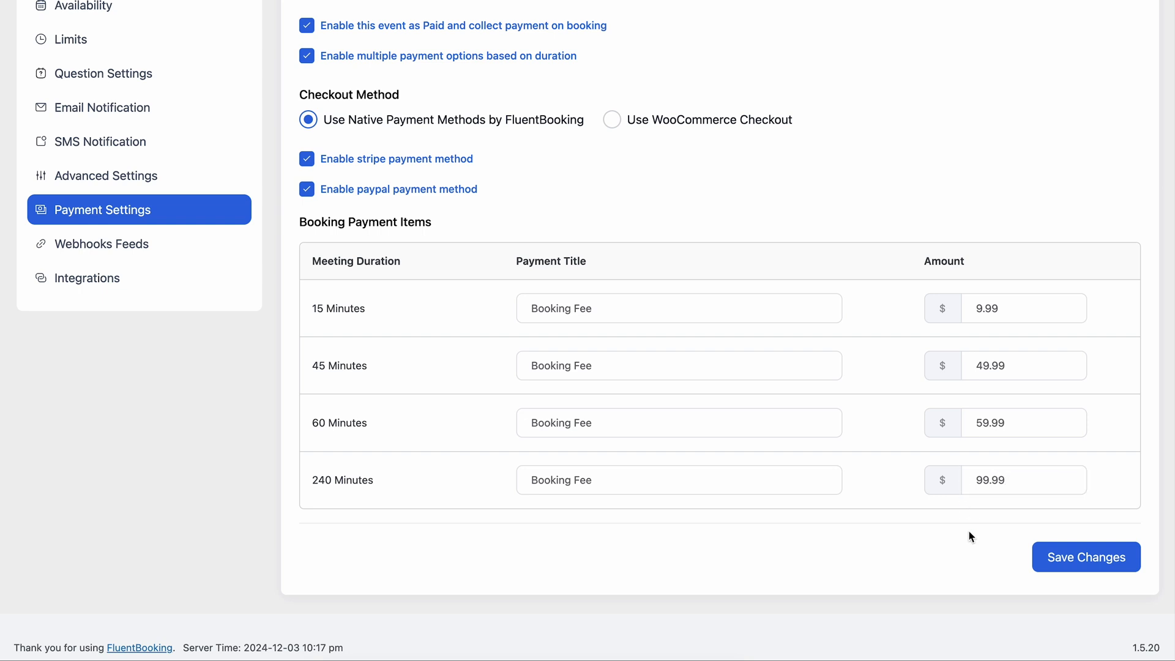
pyautogui.click(1085, 557)
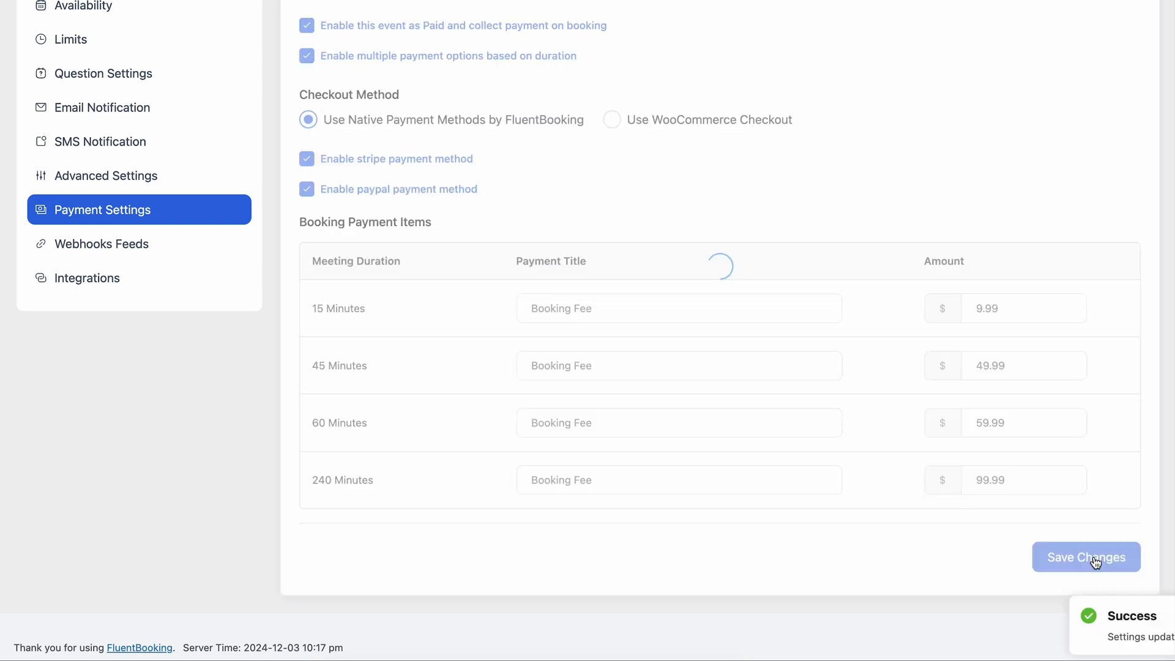
pyautogui.click(1085, 557)
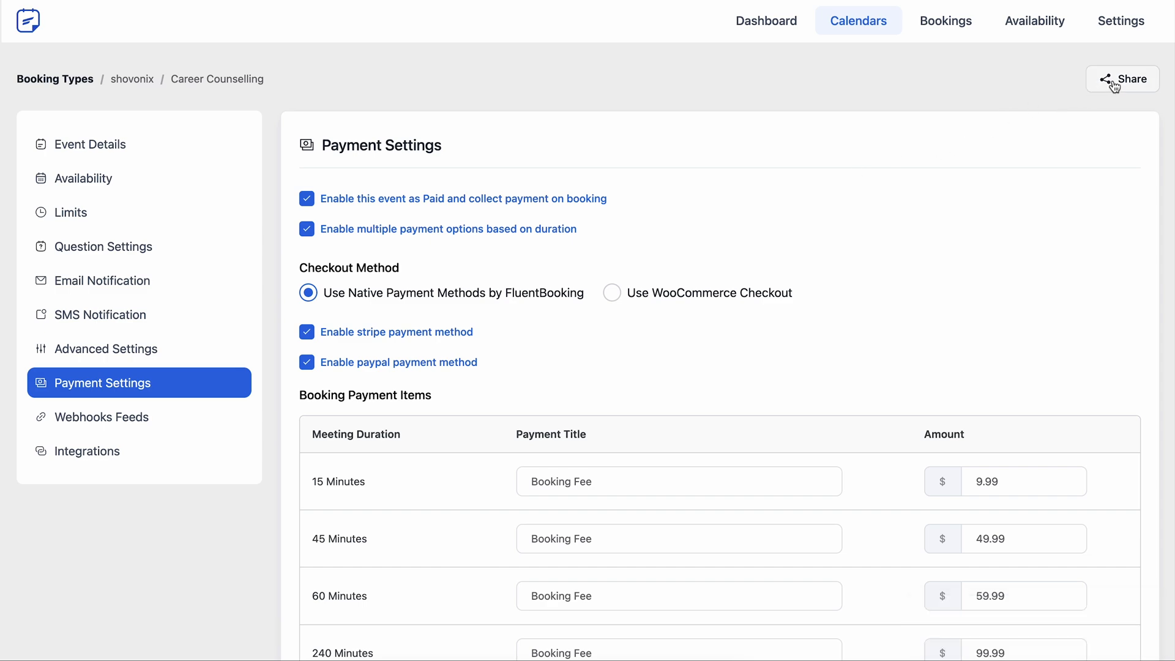
# - Show the Career Counselling landing page link from the sharing options
pyautogui.click(1123, 79)
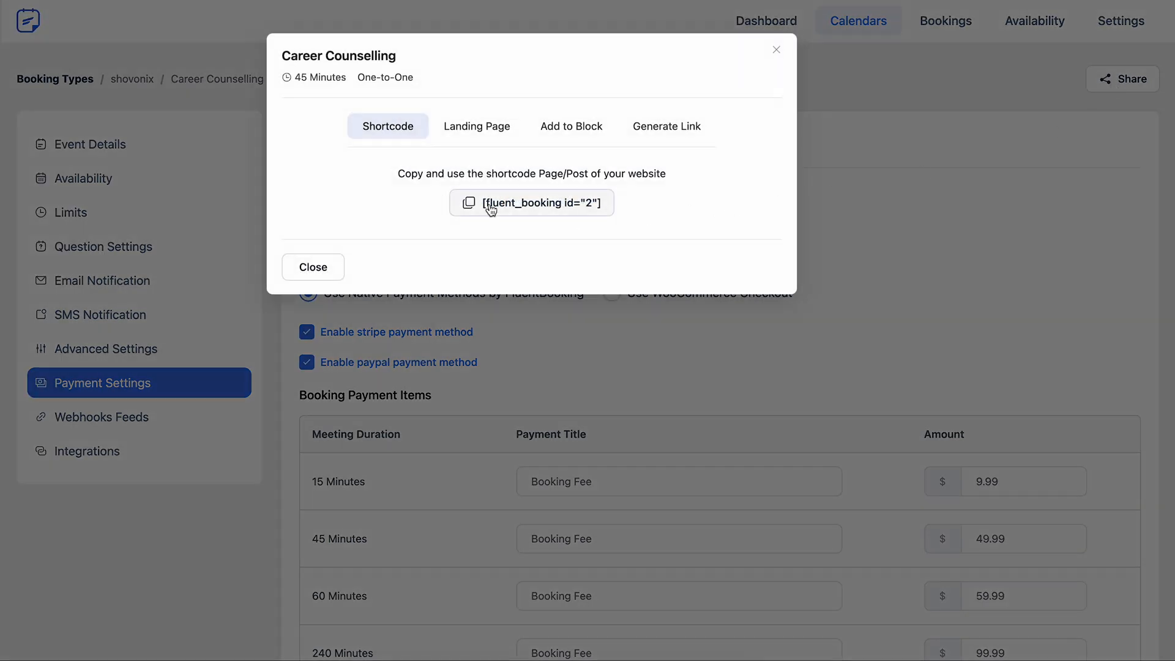
pyautogui.click(477, 127)
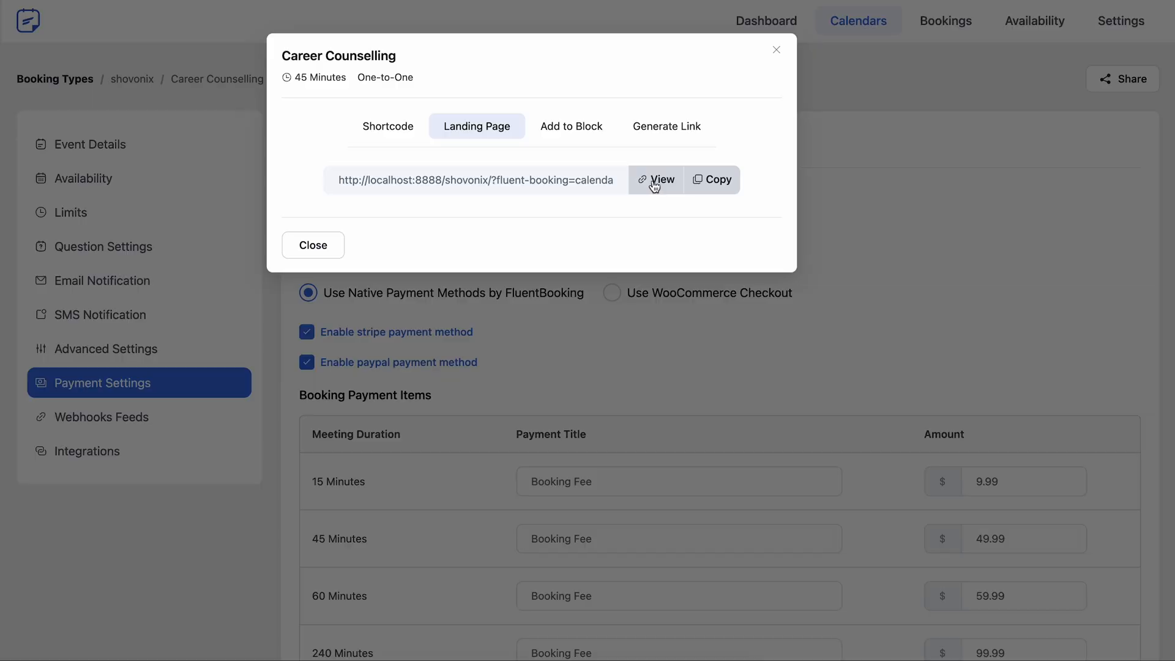
# - On the public booking page, check each duration's price, then pick 60 Minutes and a December date
pyautogui.click(655, 179)
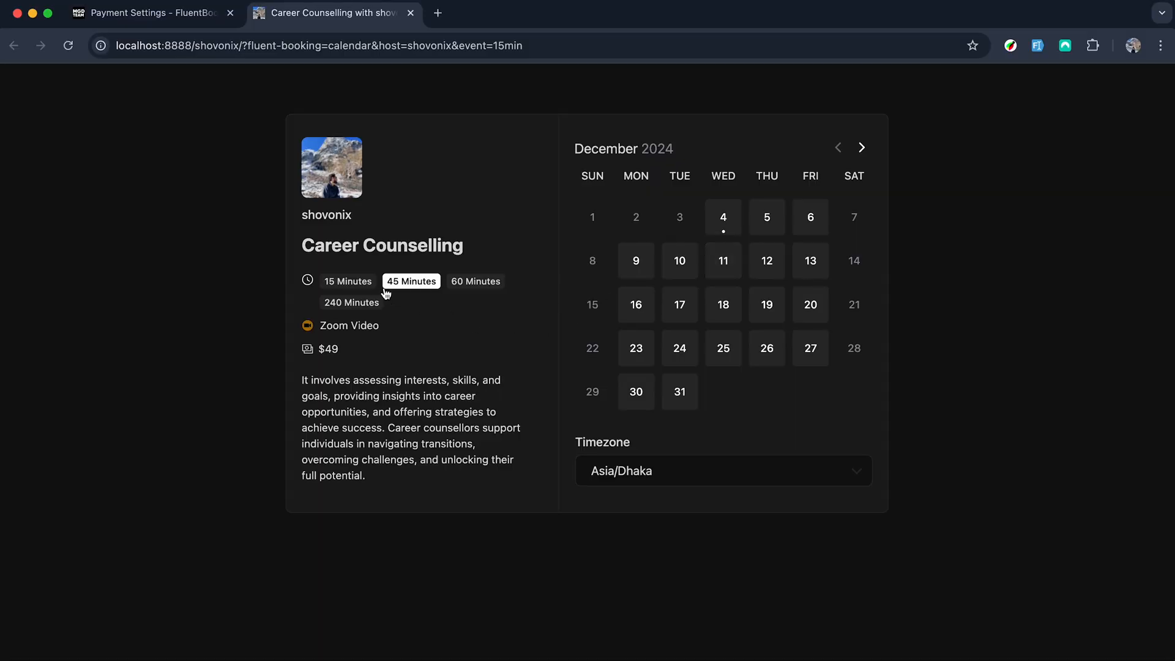
pyautogui.click(347, 281)
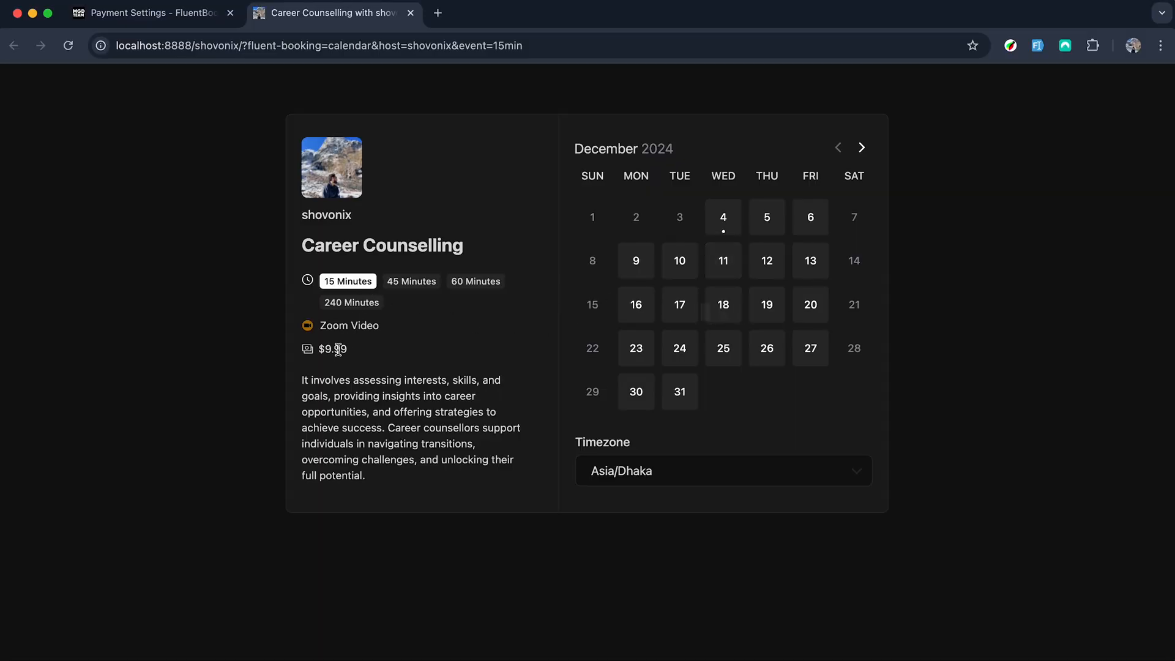
pyautogui.click(411, 280)
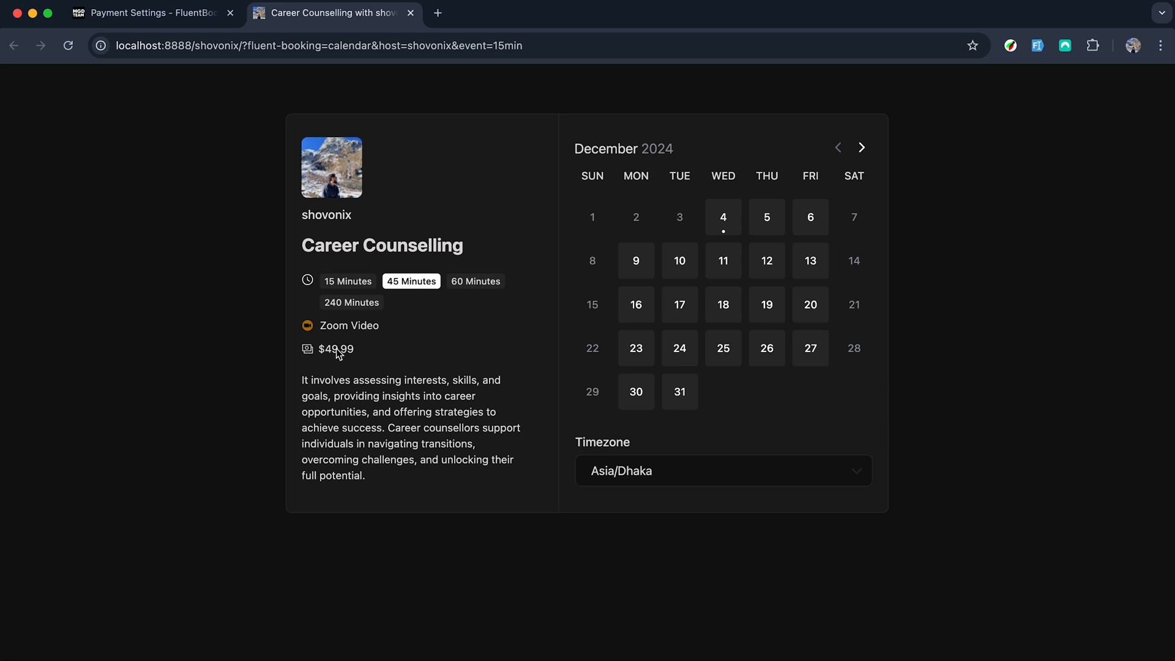
pyautogui.click(351, 302)
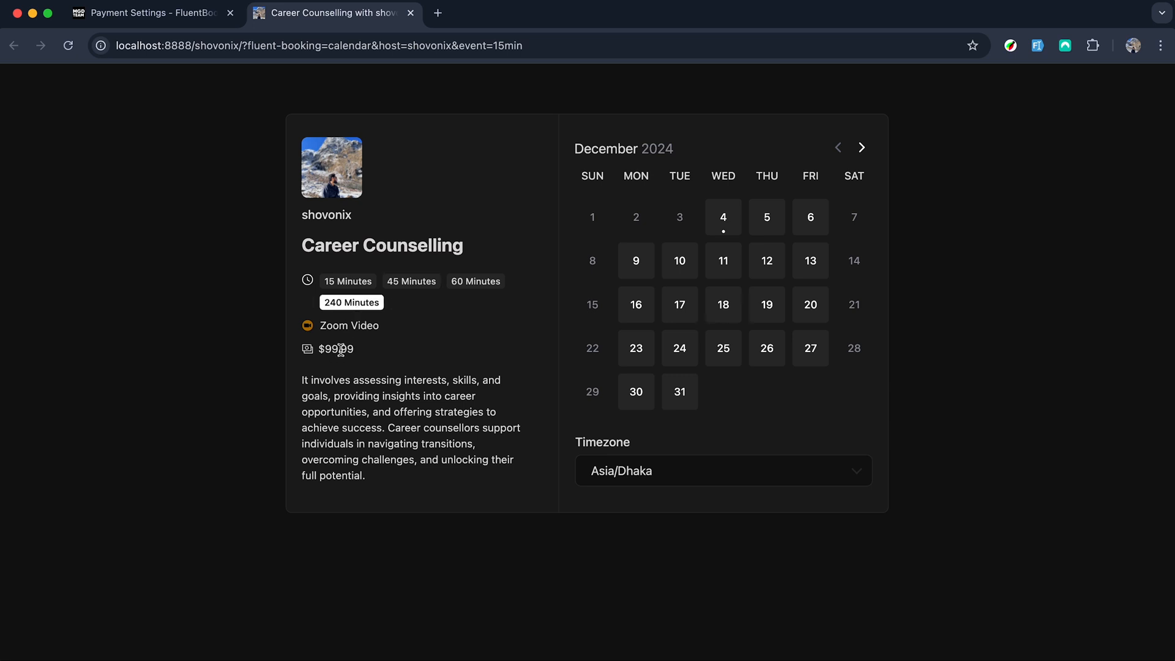
pyautogui.click(475, 281)
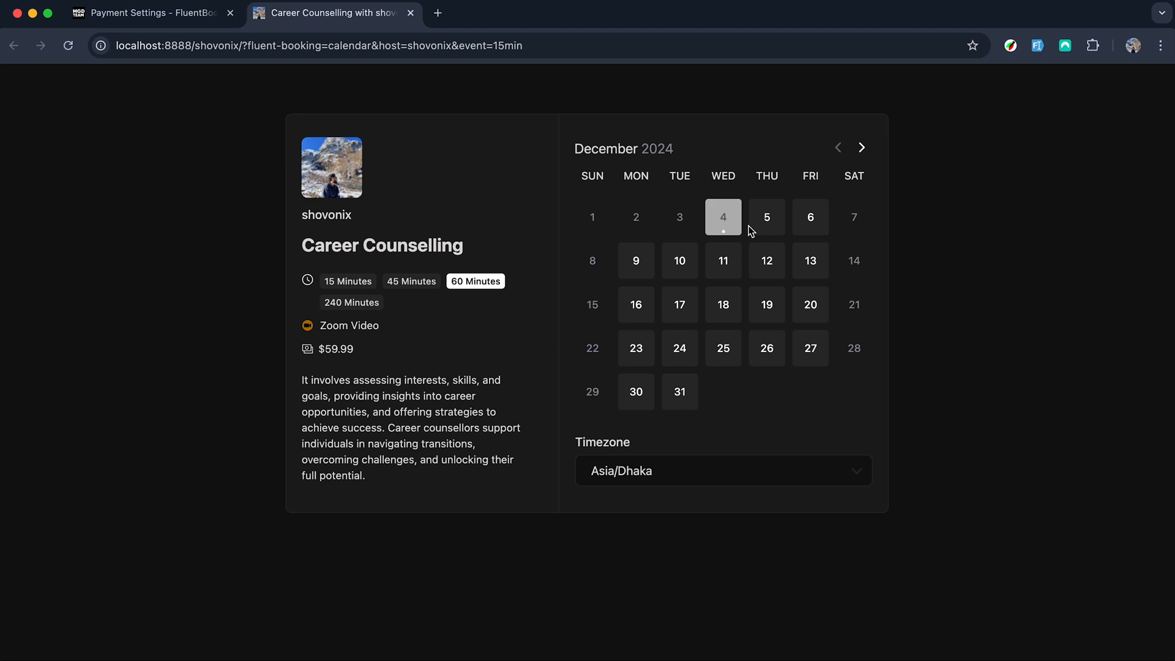
pyautogui.click(810, 217)
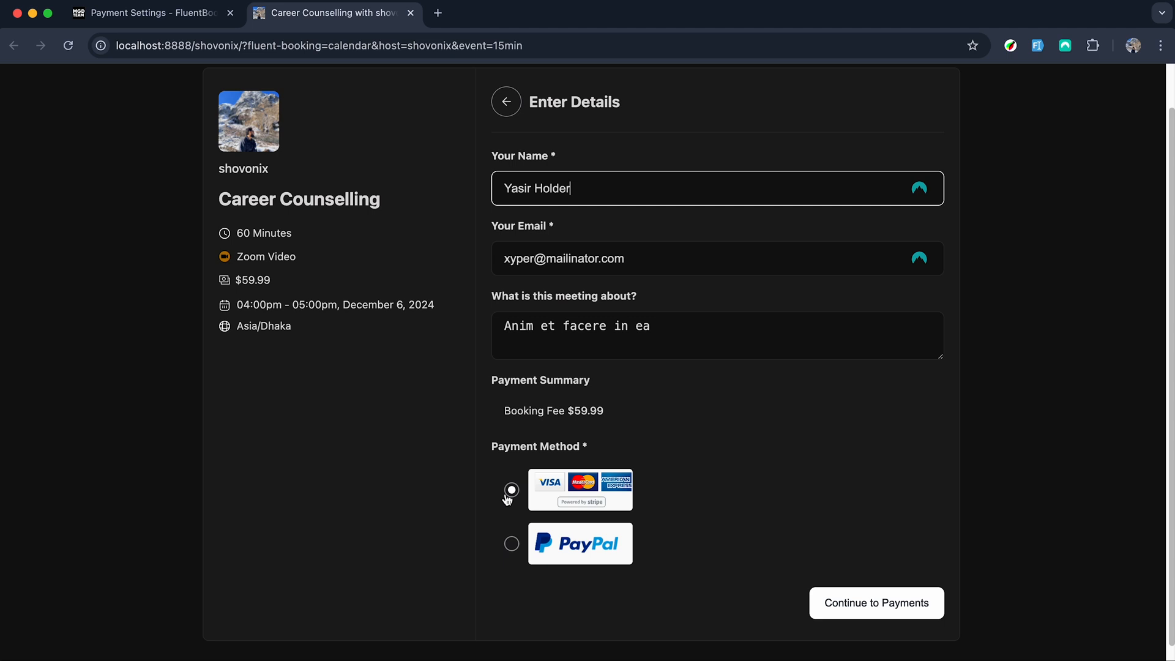
# - Choose Stripe and pay the $59.99 booking fee by card
pyautogui.click(875, 602)
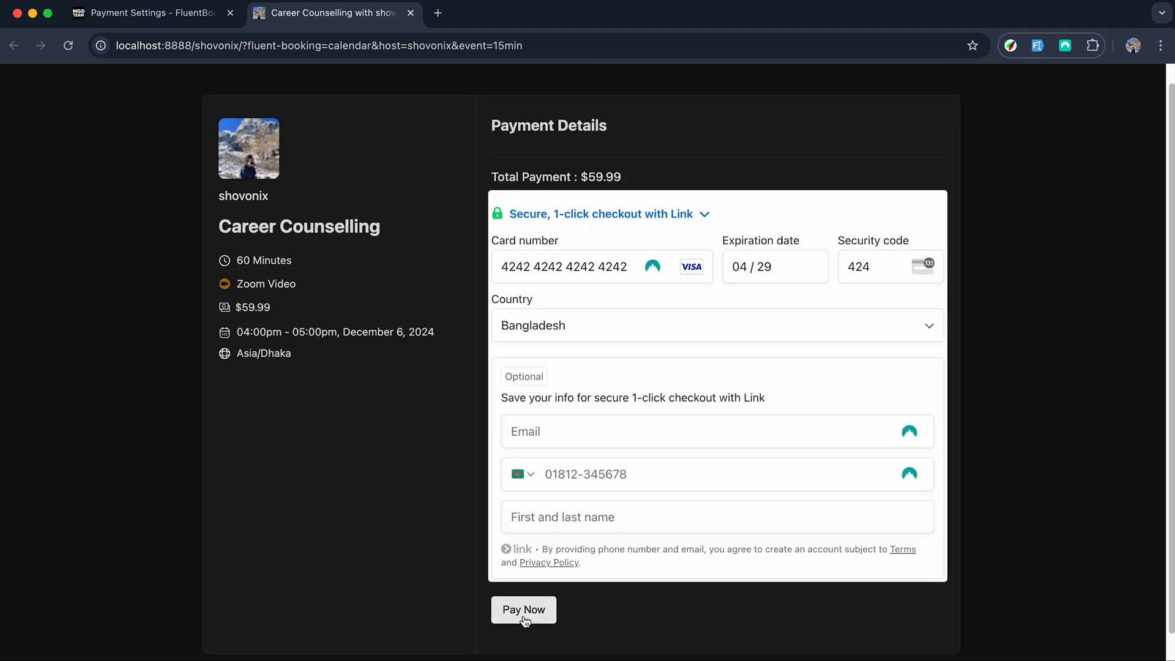
pyautogui.click(523, 610)
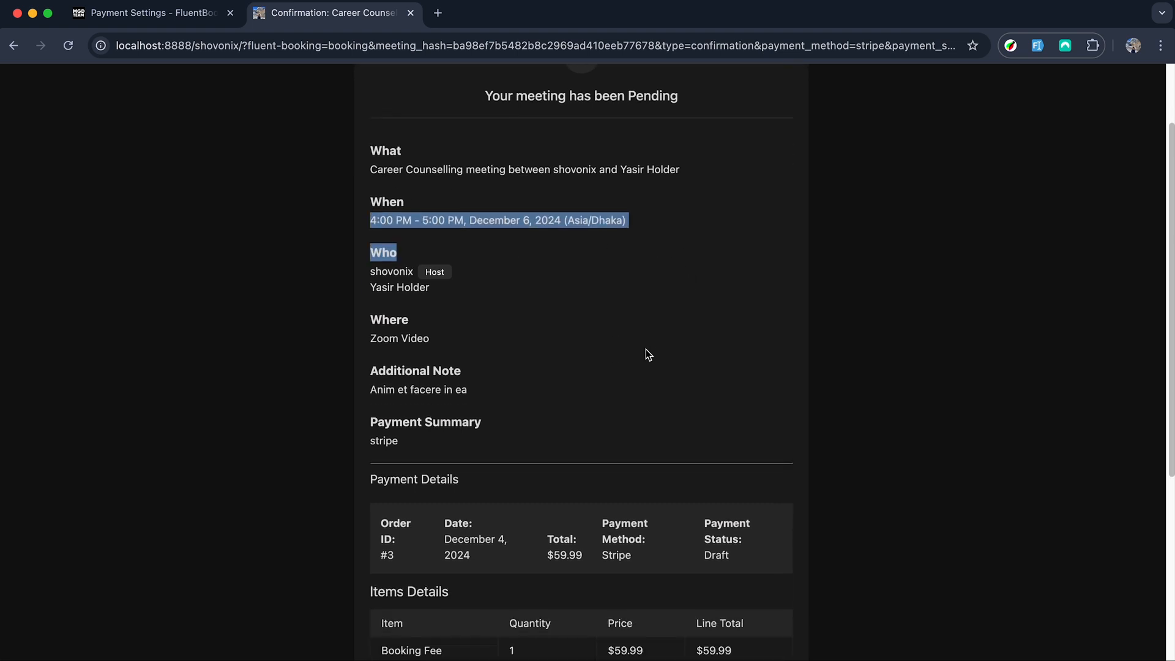
# - Scroll the confirmation page to the $59.99 order line and customer details
pyautogui.scroll(-3)
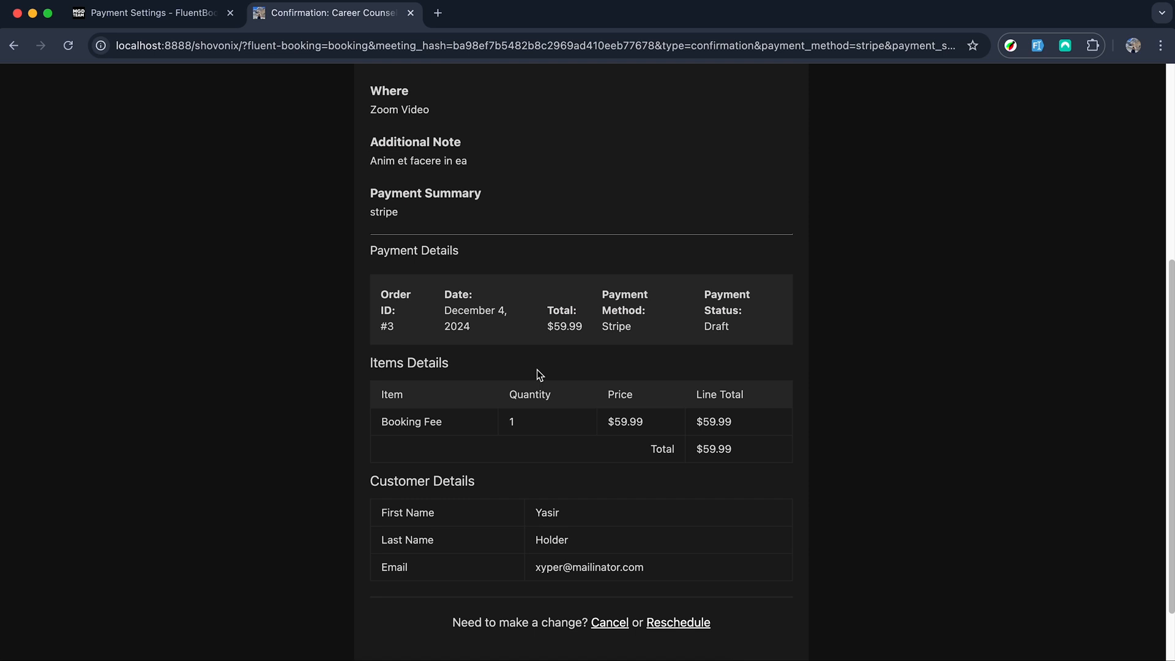
pyautogui.moveTo(784, 496)
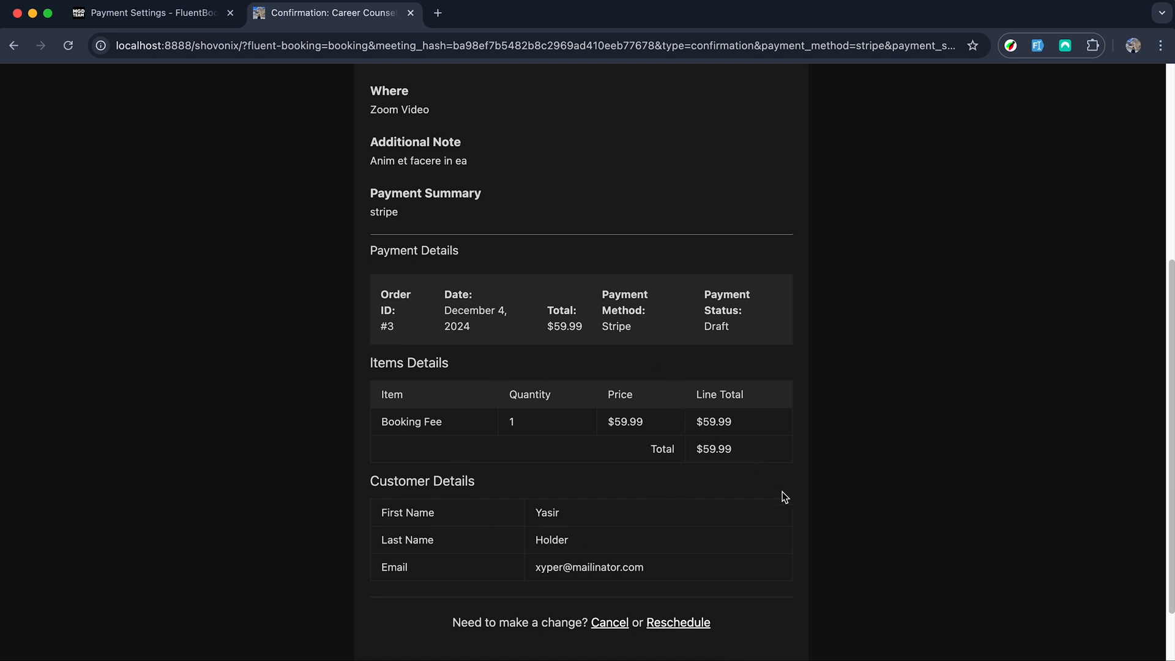
pyautogui.scroll(-3)
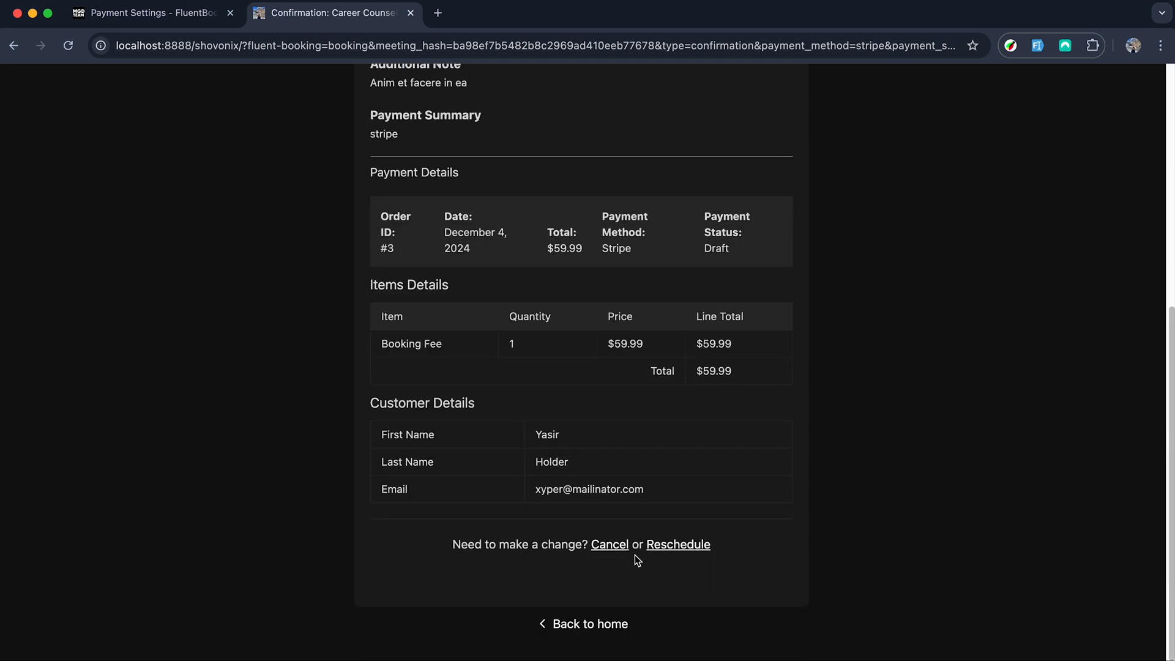
pyautogui.moveTo(678, 544)
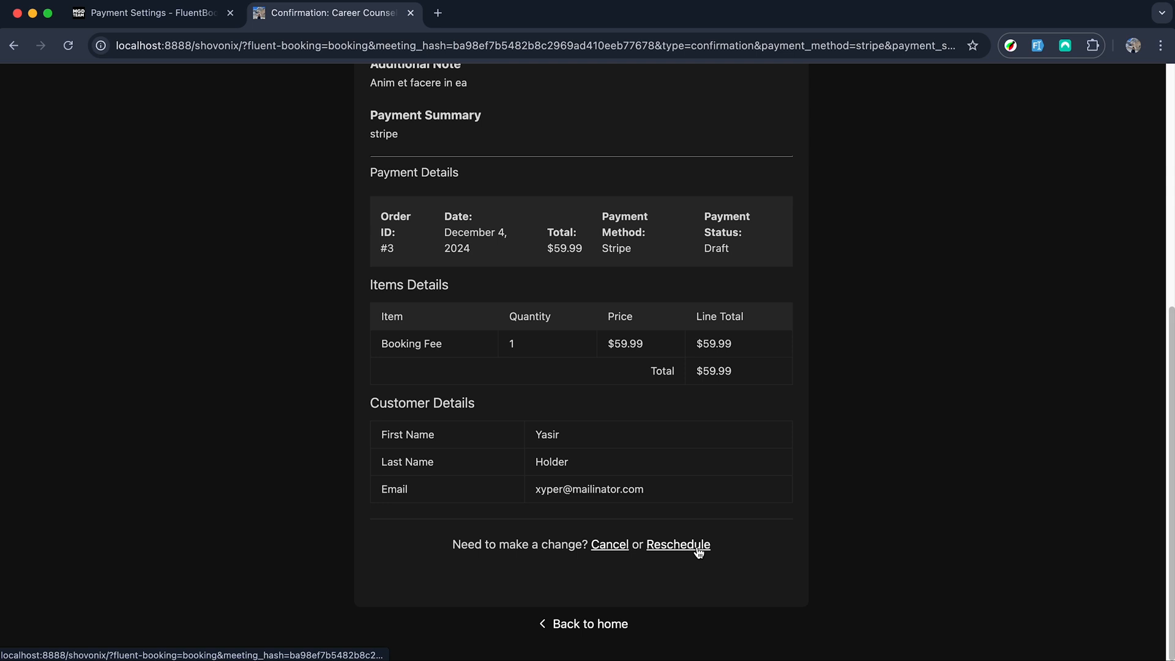
pyautogui.moveTo(677, 544)
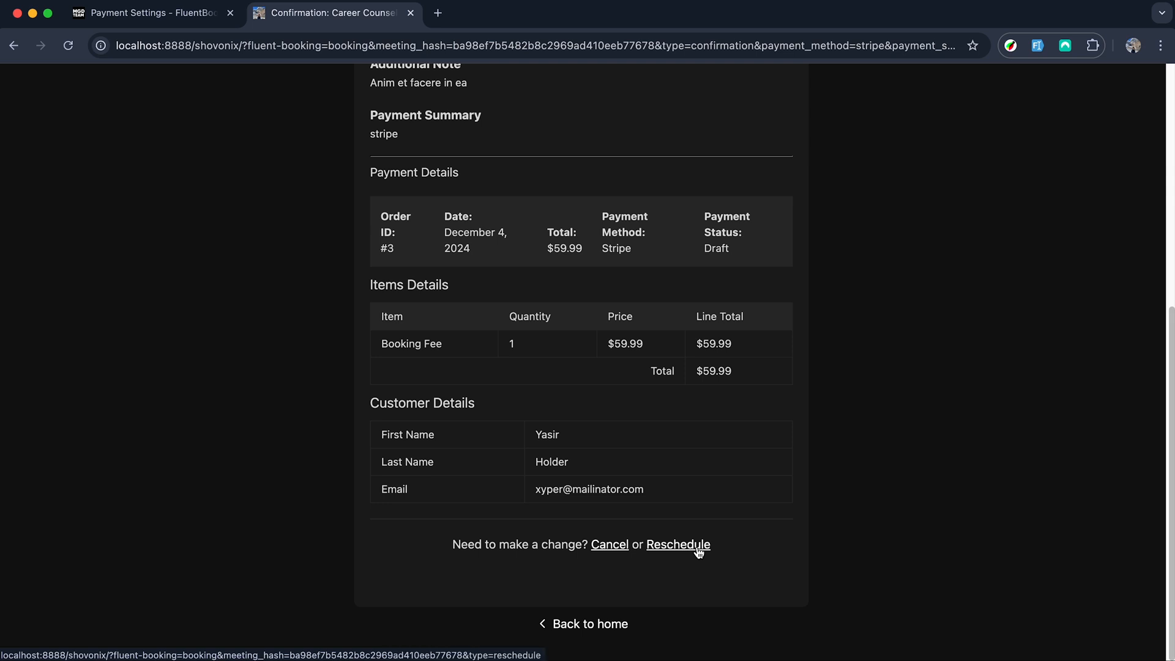
pyautogui.moveTo(754, 584)
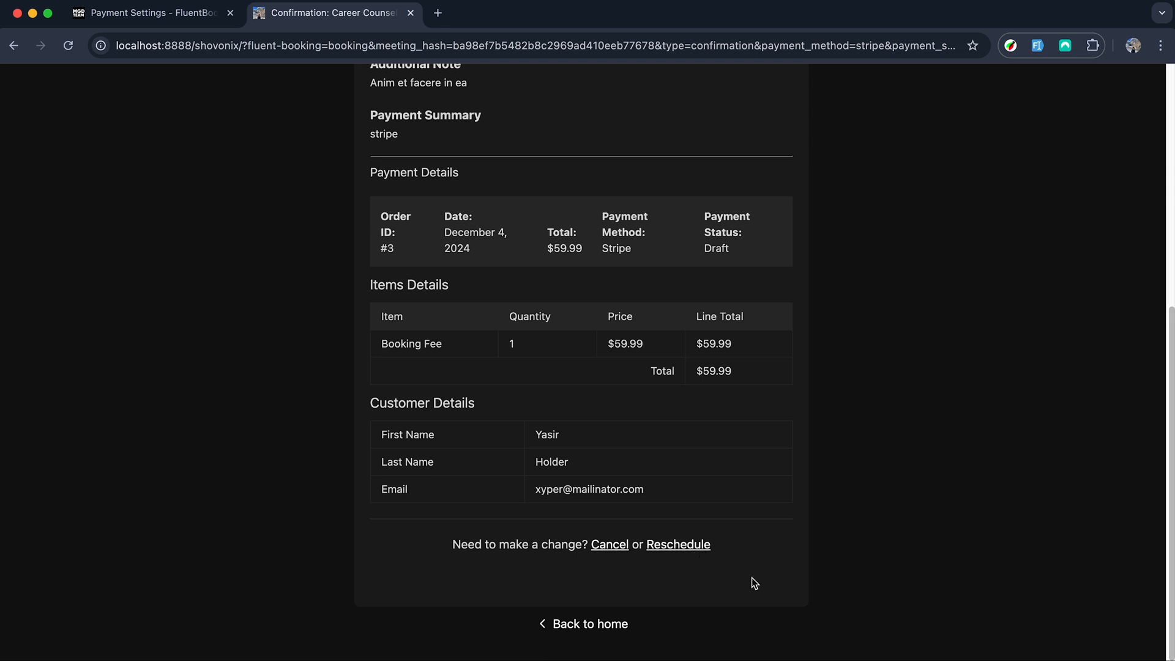